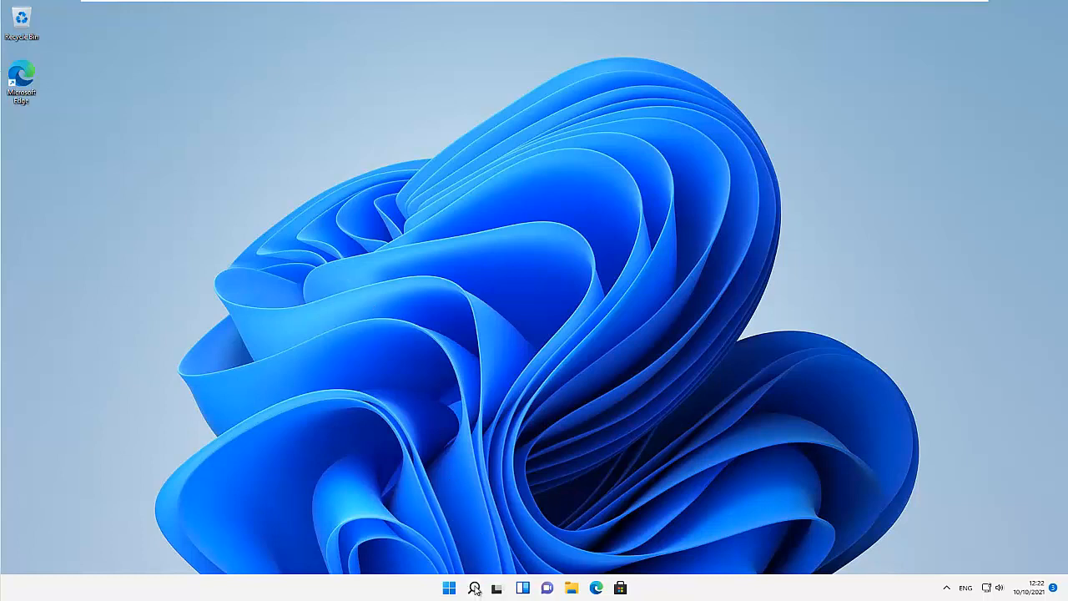
# Search for winver to show About Windows with version 21H2 (build 22000.194).
pyautogui.click(474, 587)
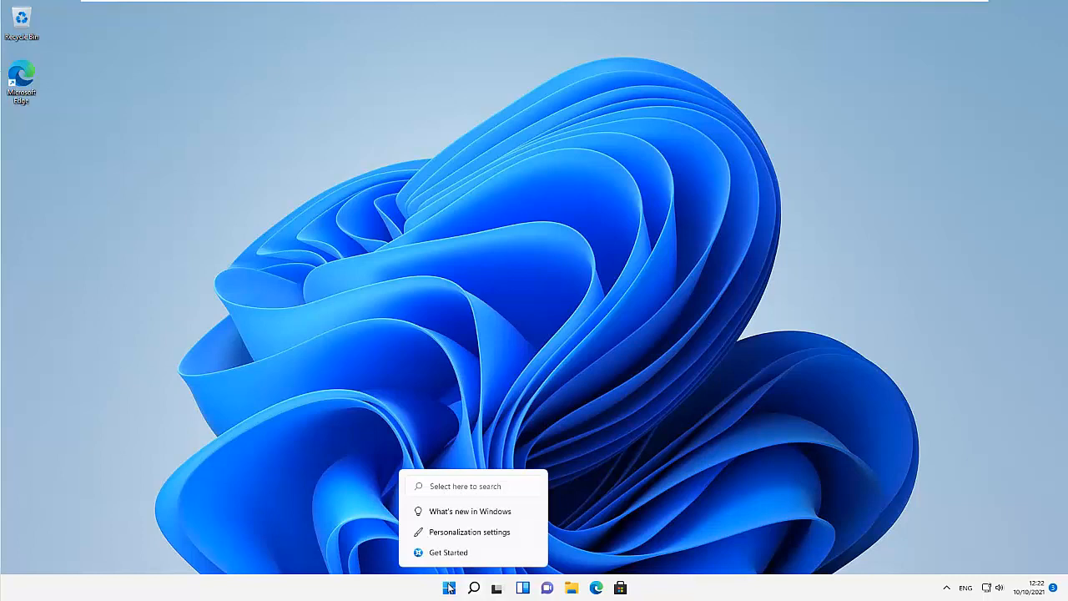
pyautogui.click(441, 588)
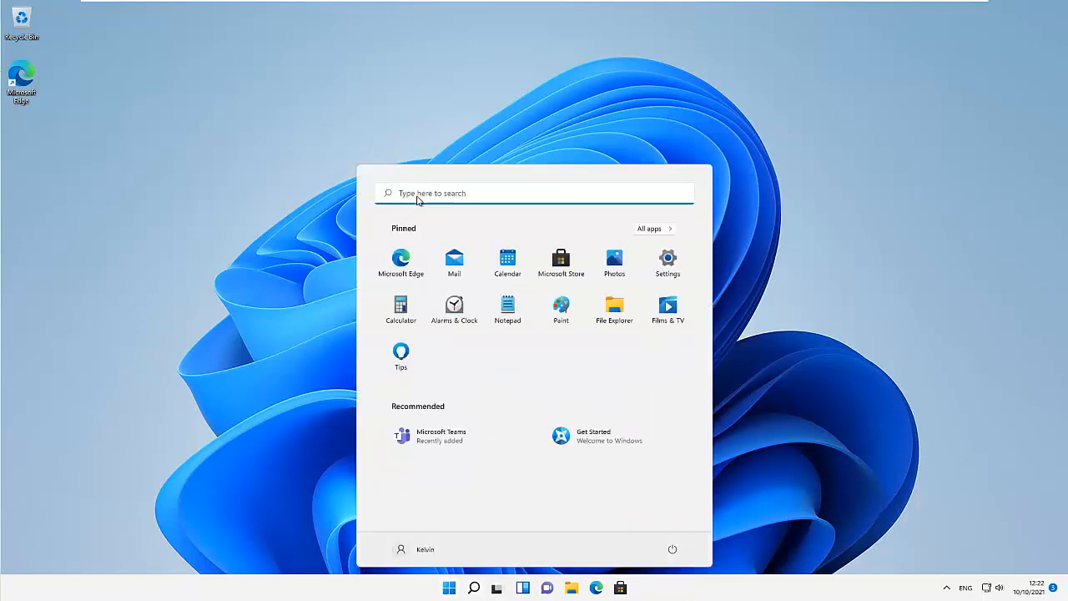
pyautogui.write('winver')
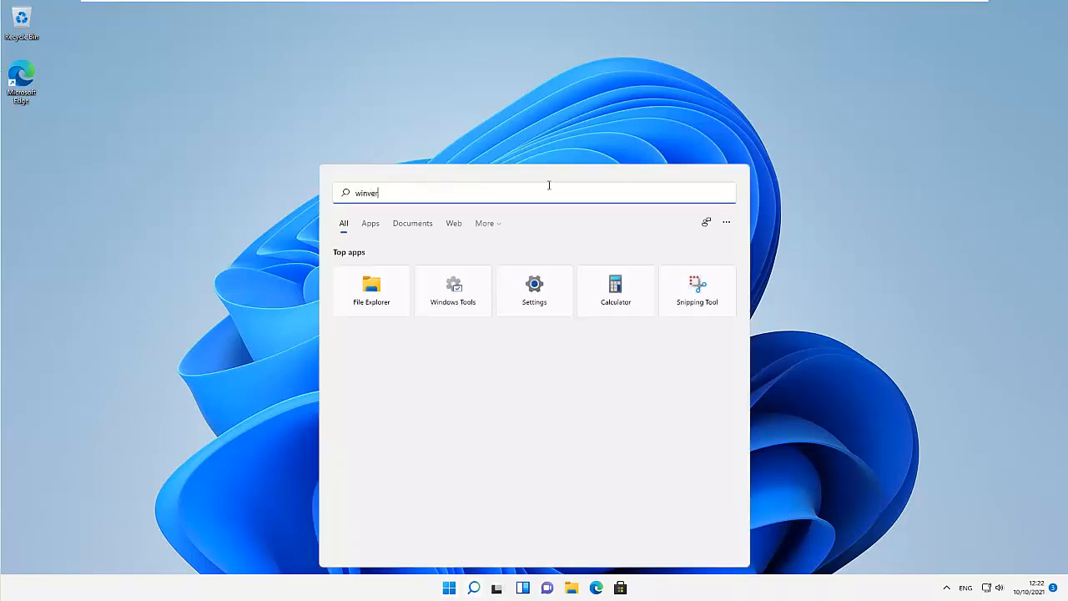
pyautogui.press('Enter')
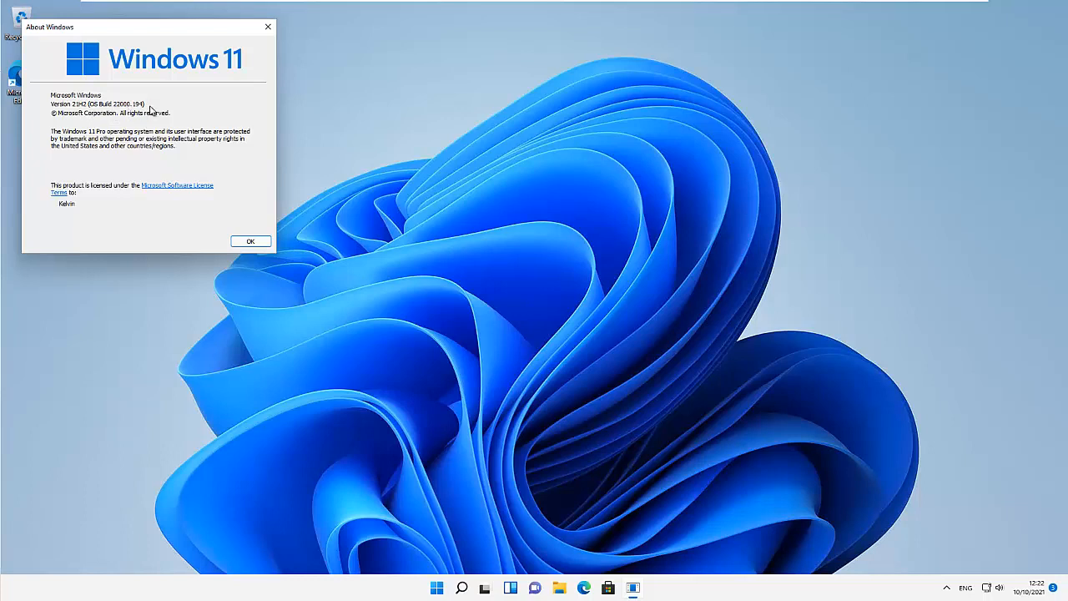
pyautogui.moveTo(124, 116)
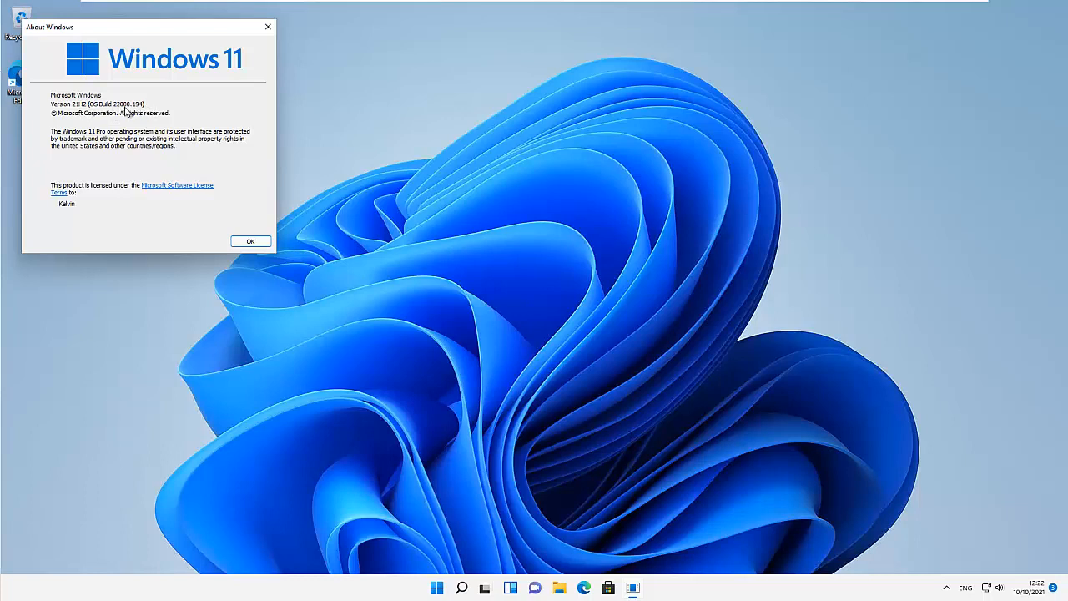
pyautogui.moveTo(138, 113)
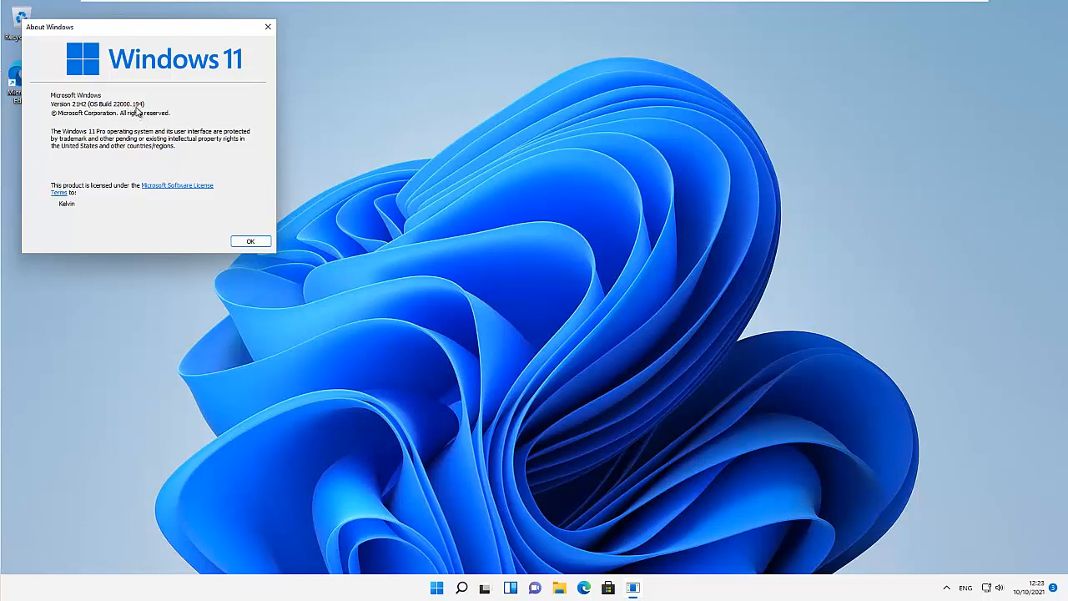
# Close About Windows and search the taskbar for Teams to find Microsoft Teams.
pyautogui.click(251, 241)
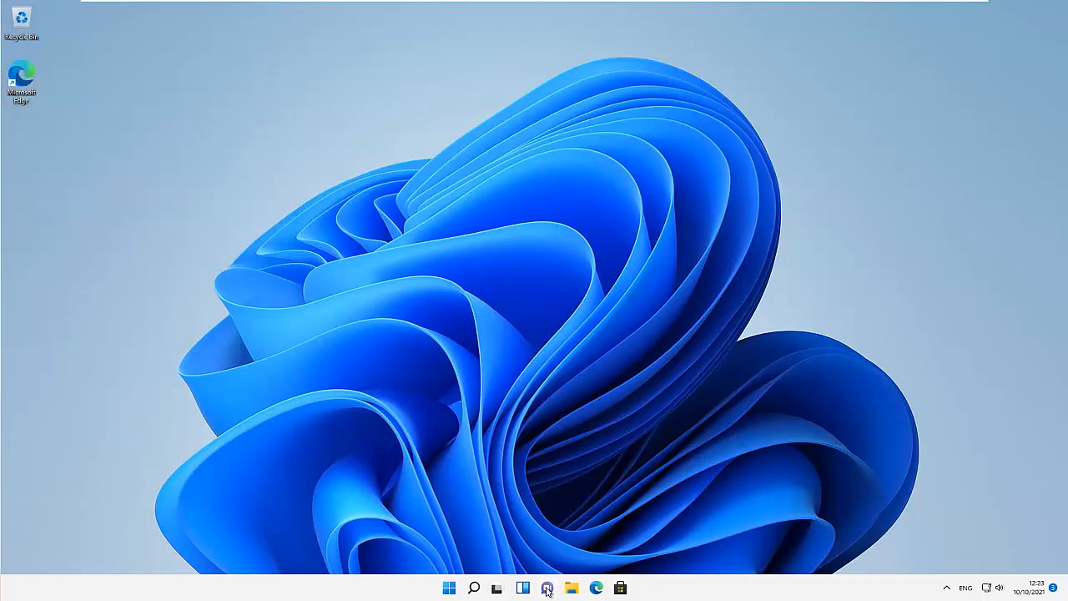
pyautogui.moveTo(570, 586)
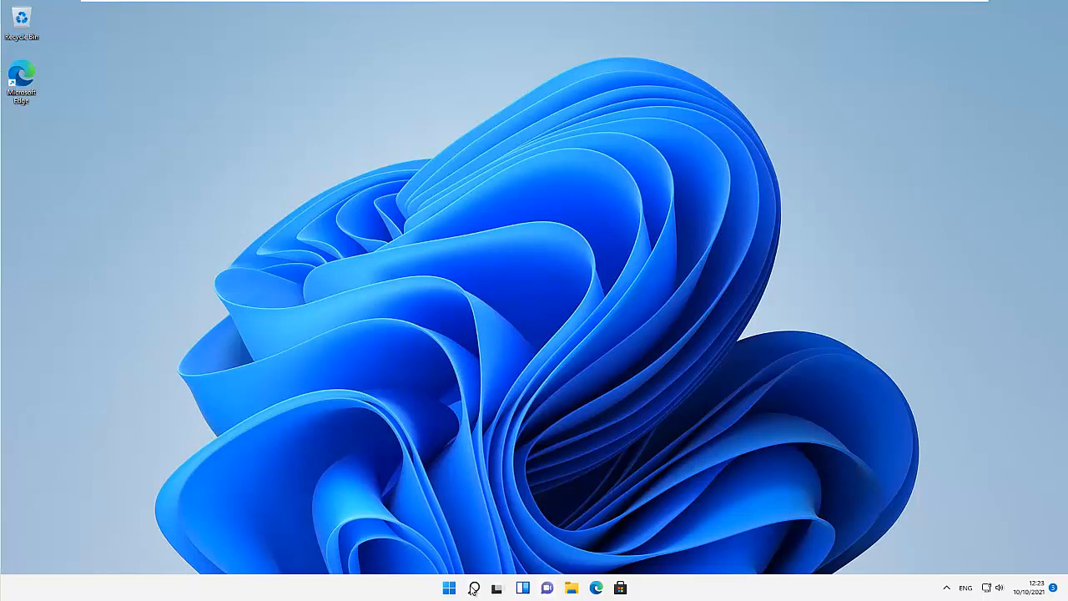
pyautogui.click(473, 585)
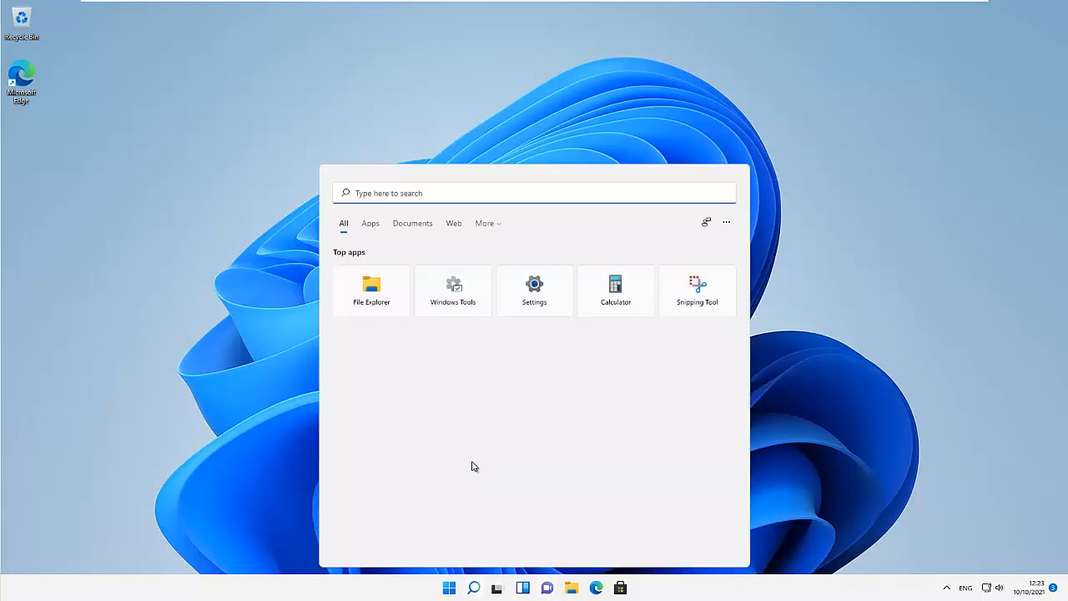
pyautogui.write('Teams')
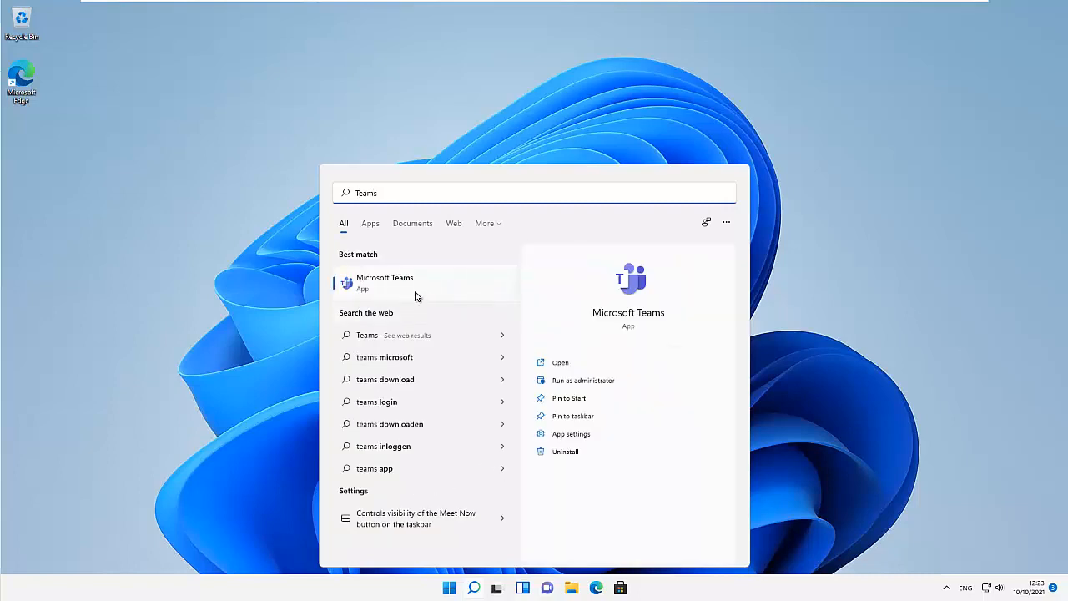
pyautogui.moveTo(385, 285)
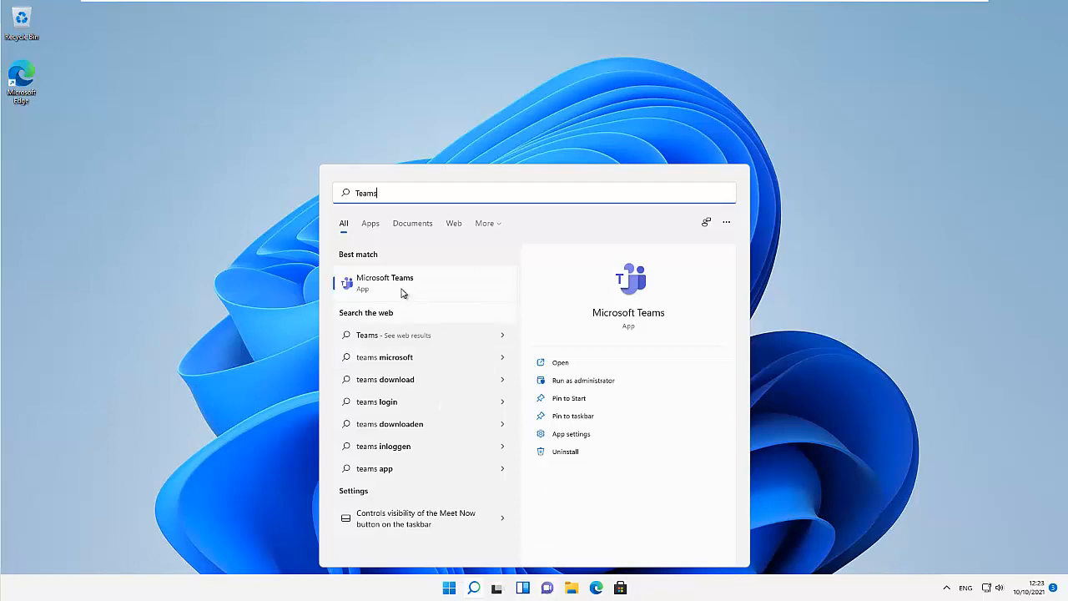
# Launch Microsoft Teams from search results and start Sign in from its welcome screen.
pyautogui.click(402, 288)
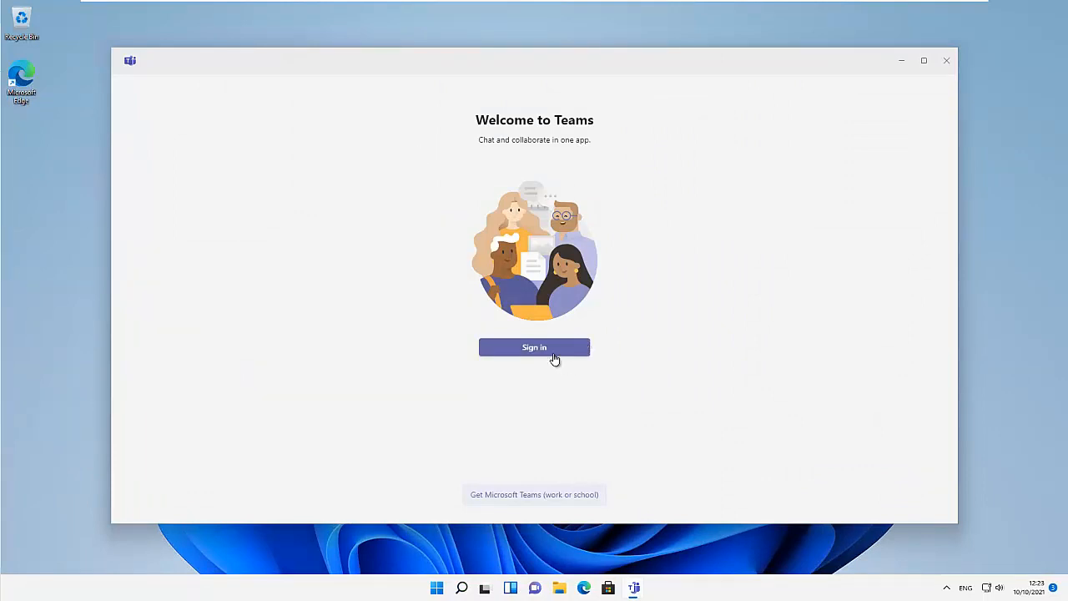
pyautogui.moveTo(528, 498)
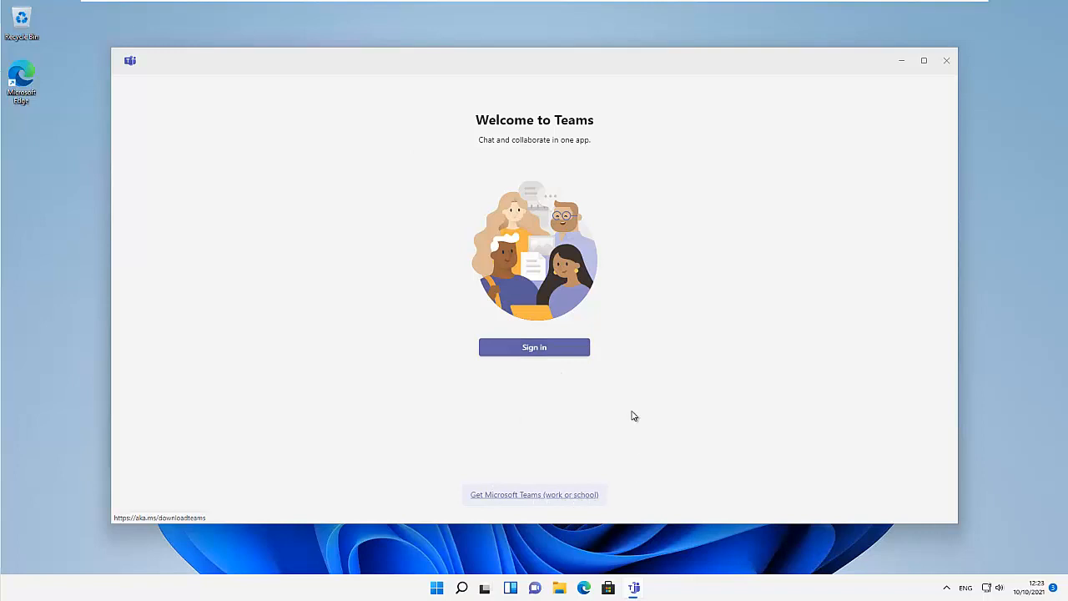
pyautogui.click(534, 347)
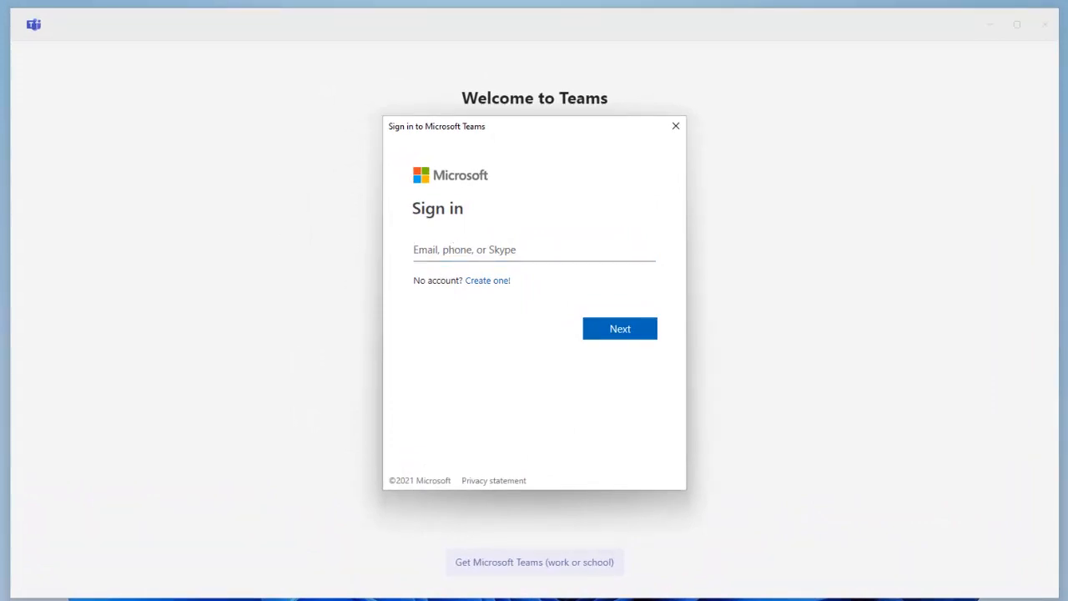
pyautogui.click(528, 249)
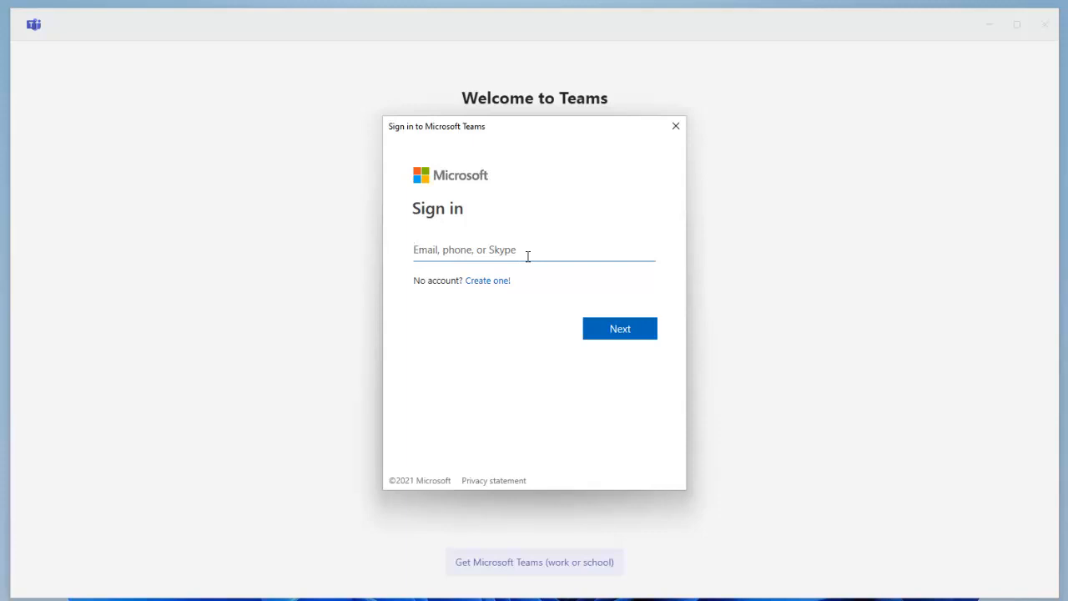
pyautogui.moveTo(453, 267)
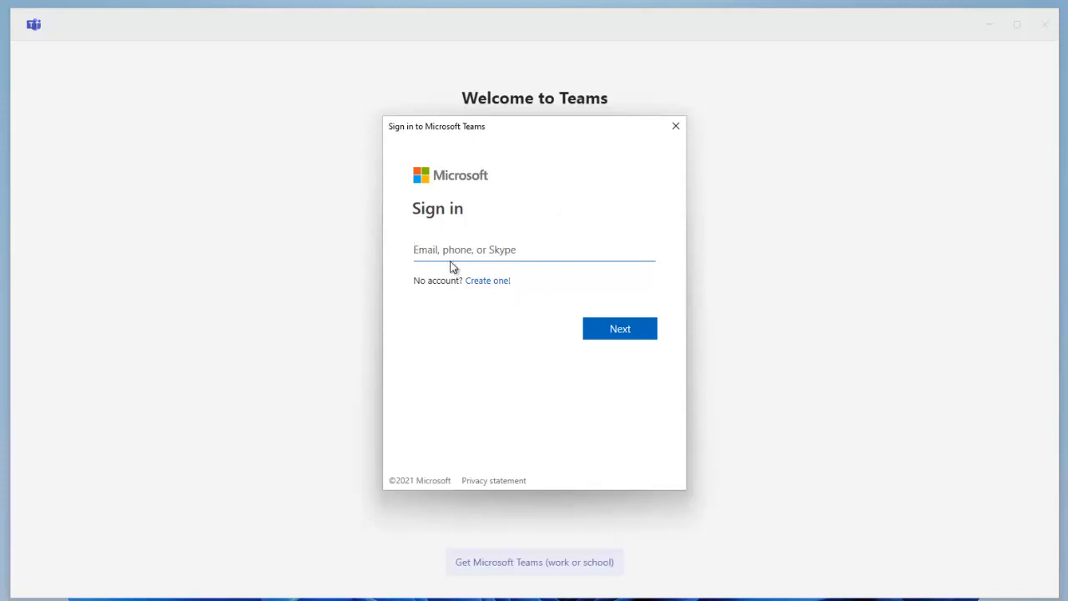
pyautogui.moveTo(499, 275)
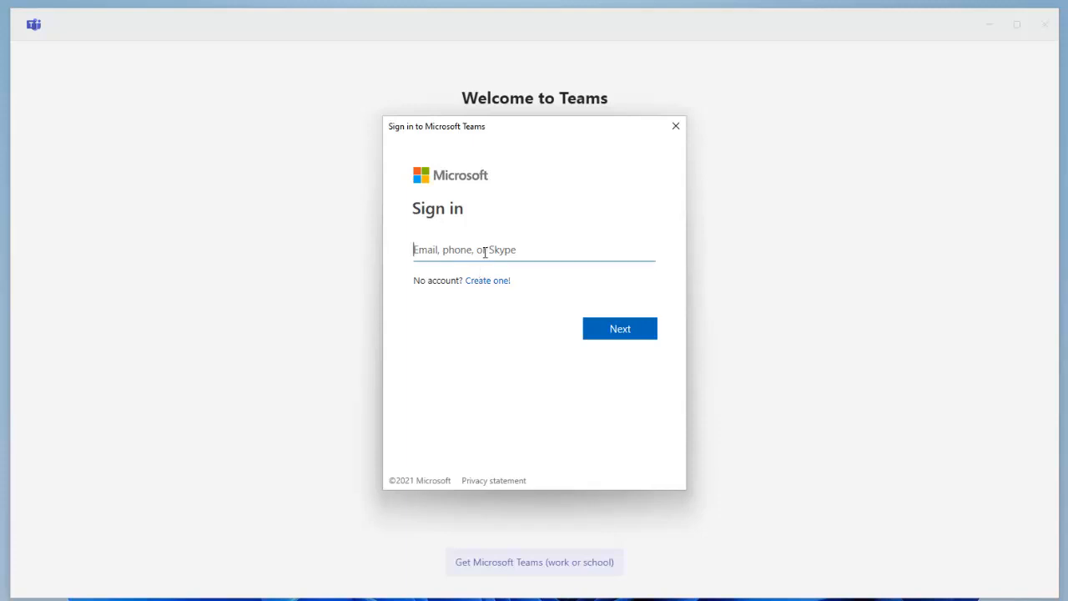
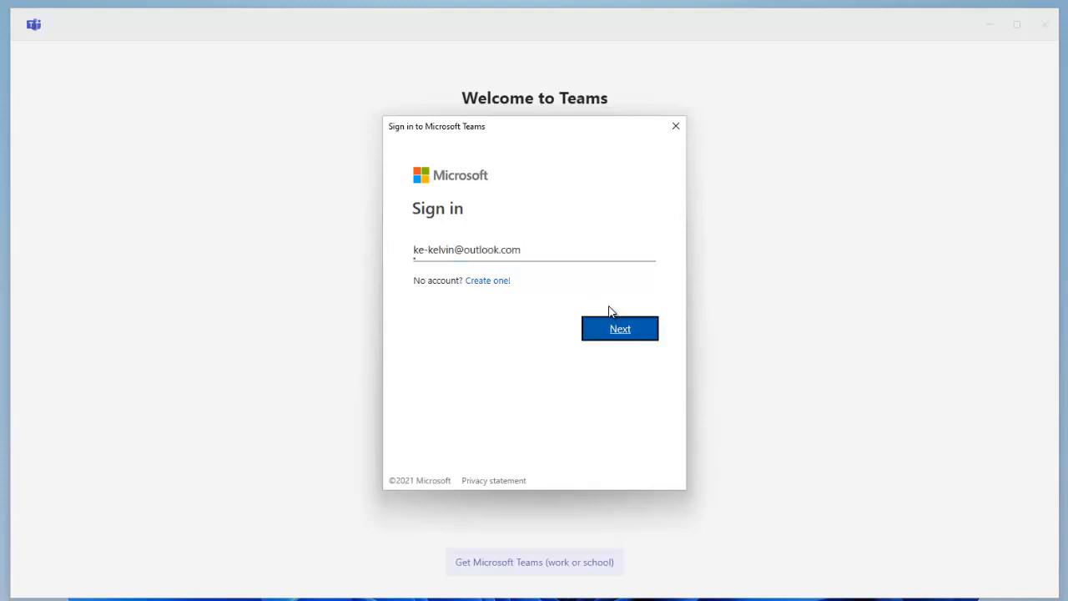
pyautogui.click(619, 328)
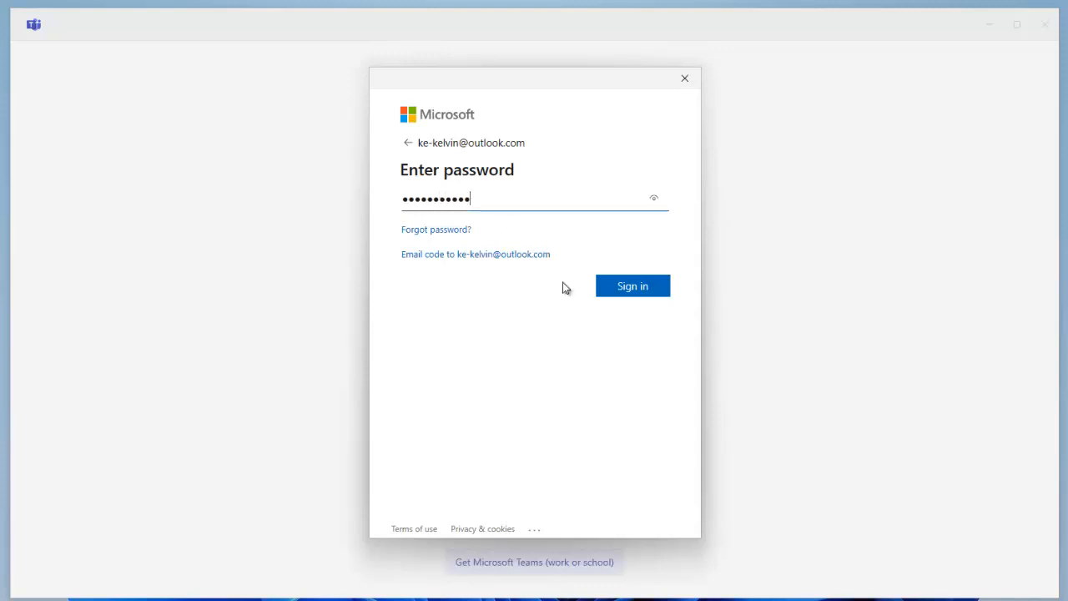
# Submit the password and accept using this account everywhere on the device.
pyautogui.click(631, 285)
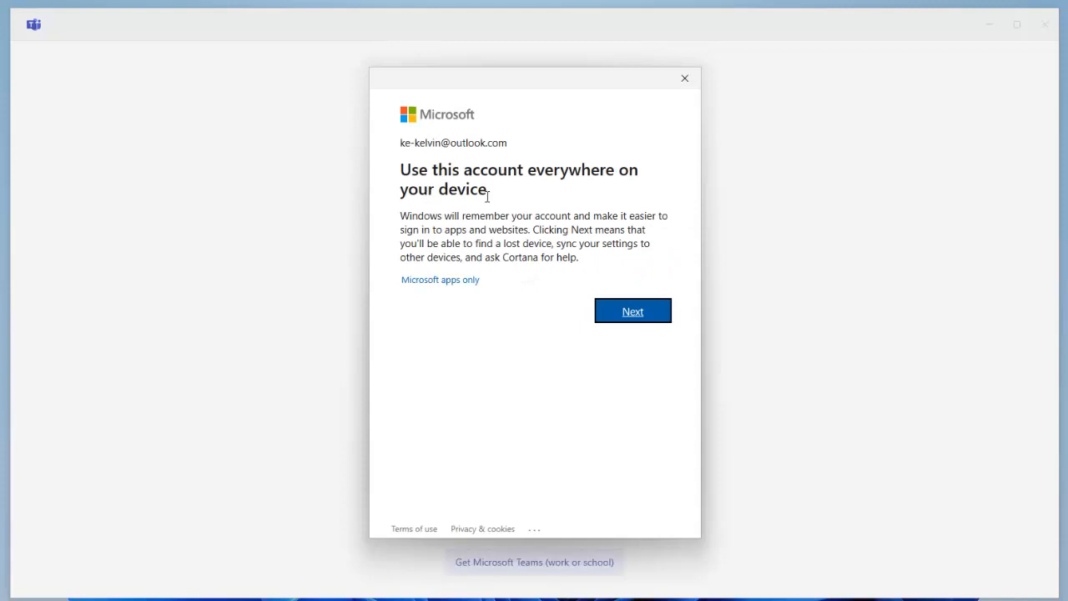
pyautogui.moveTo(507, 209)
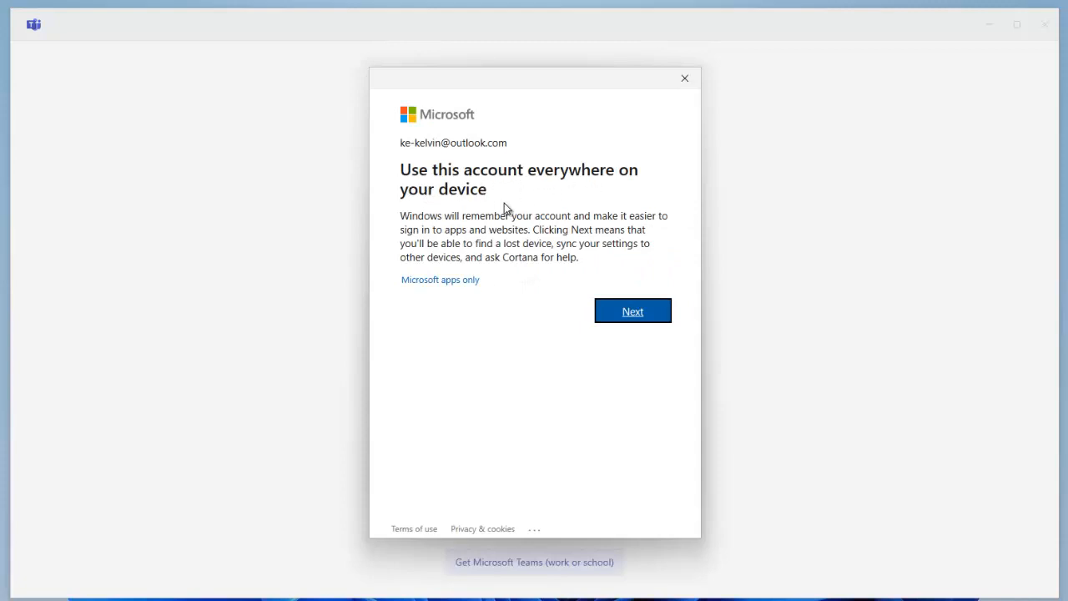
pyautogui.moveTo(614, 313)
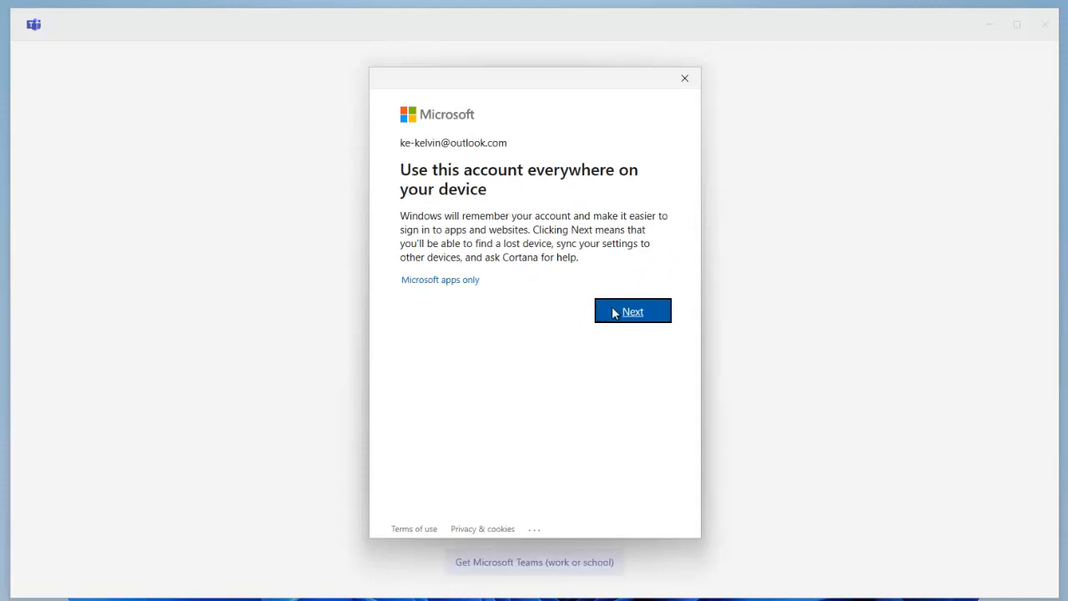
pyautogui.click(631, 310)
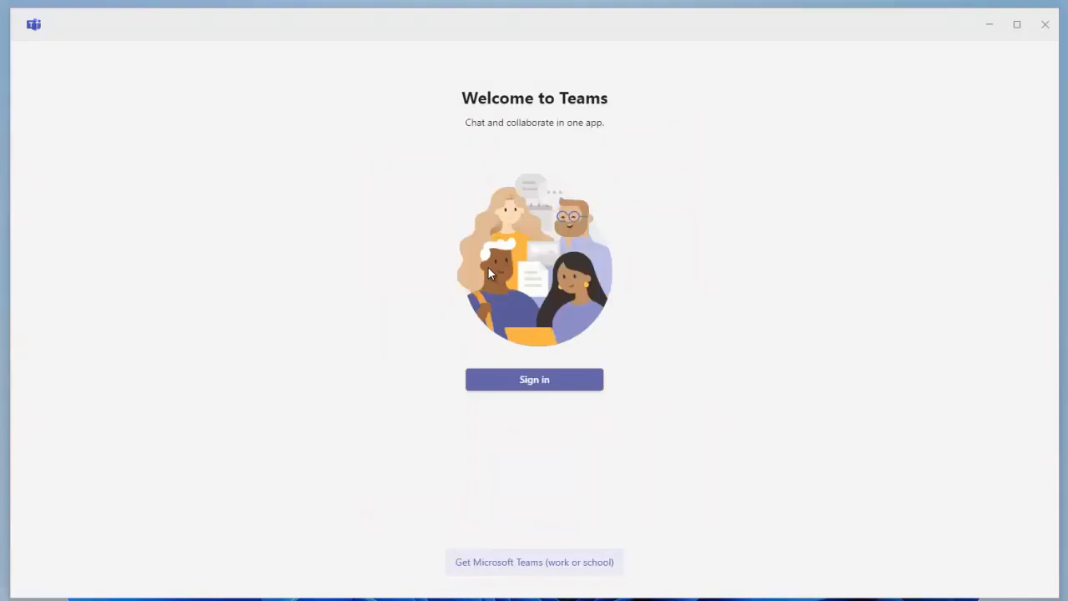
pyautogui.moveTo(434, 337)
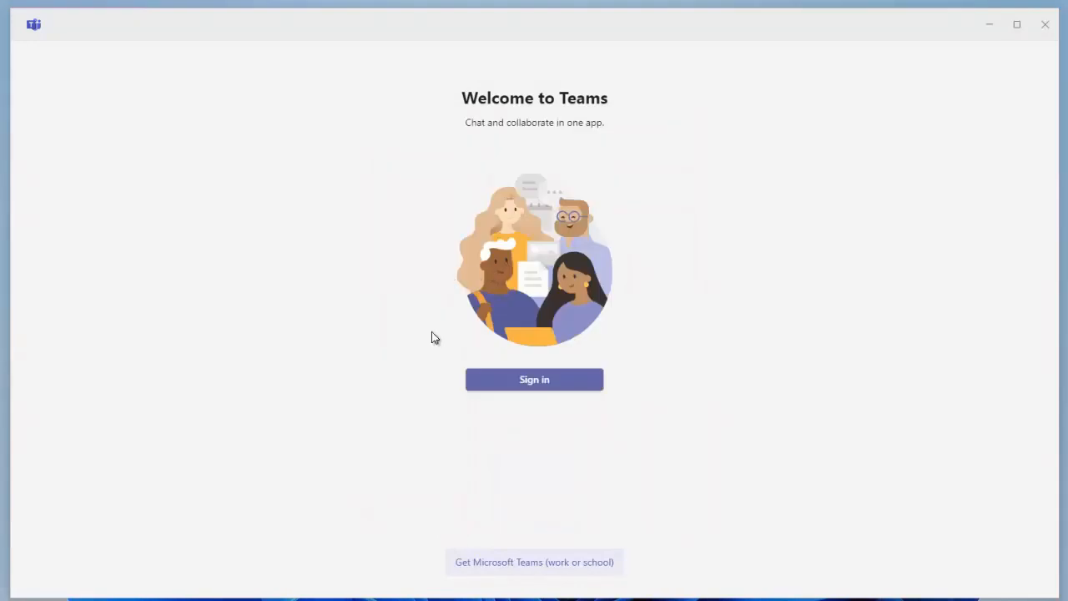
# Sign in and toggle the Outlook.com and Skype contacts sync checkbox on the profile page.
pyautogui.click(534, 379)
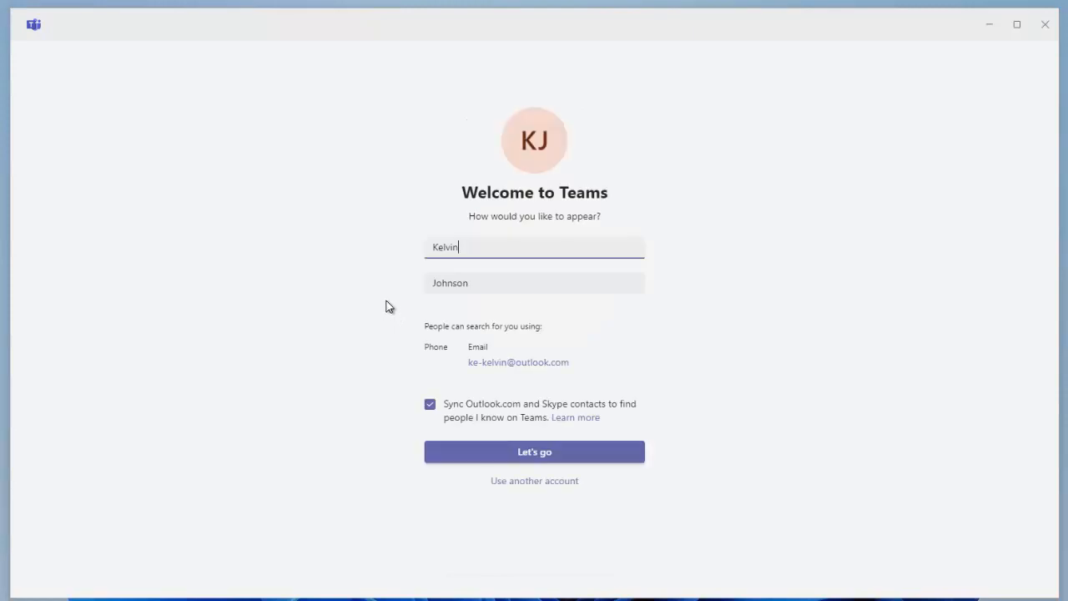
pyautogui.moveTo(504, 230)
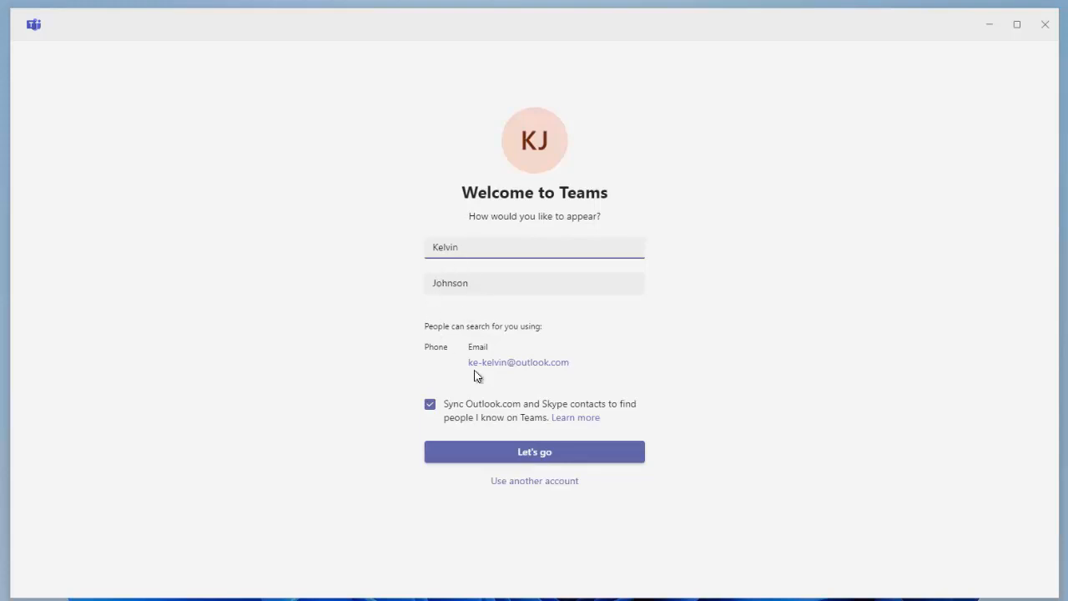
pyautogui.moveTo(519, 409)
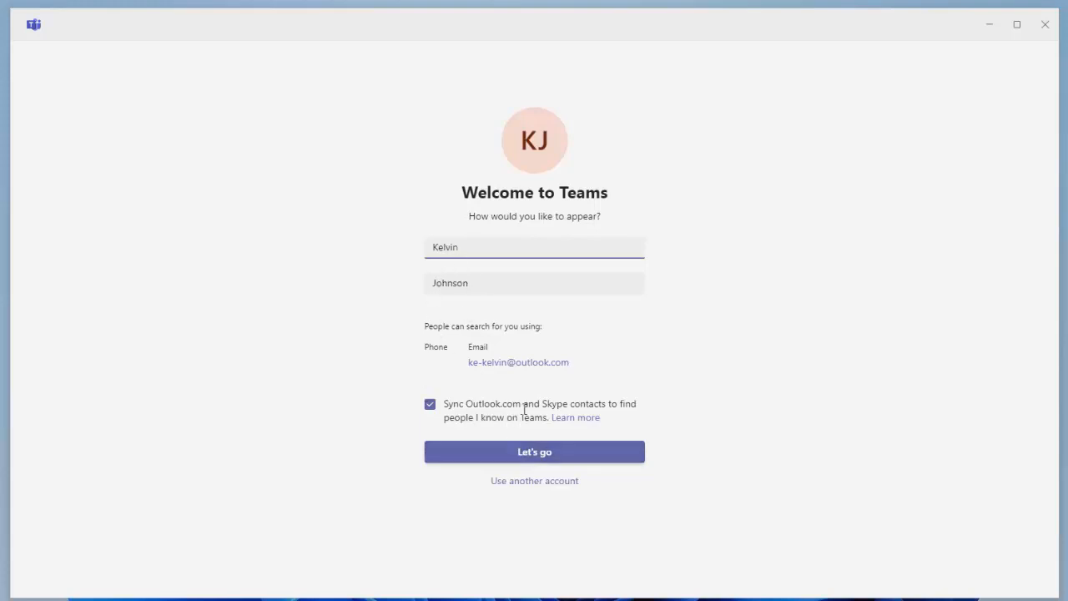
pyautogui.moveTo(533, 432)
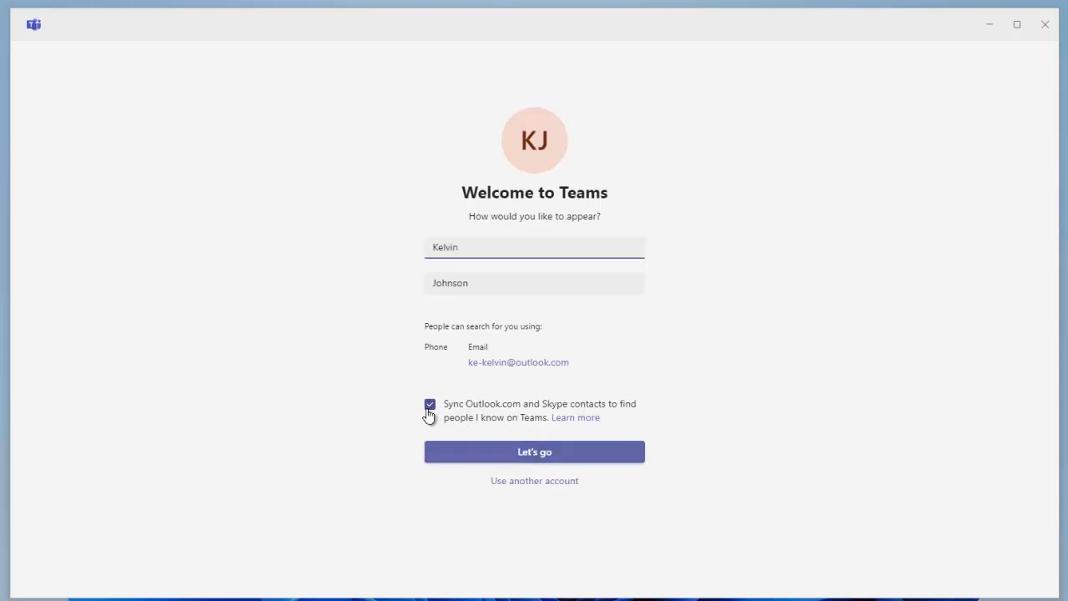
pyautogui.click(534, 451)
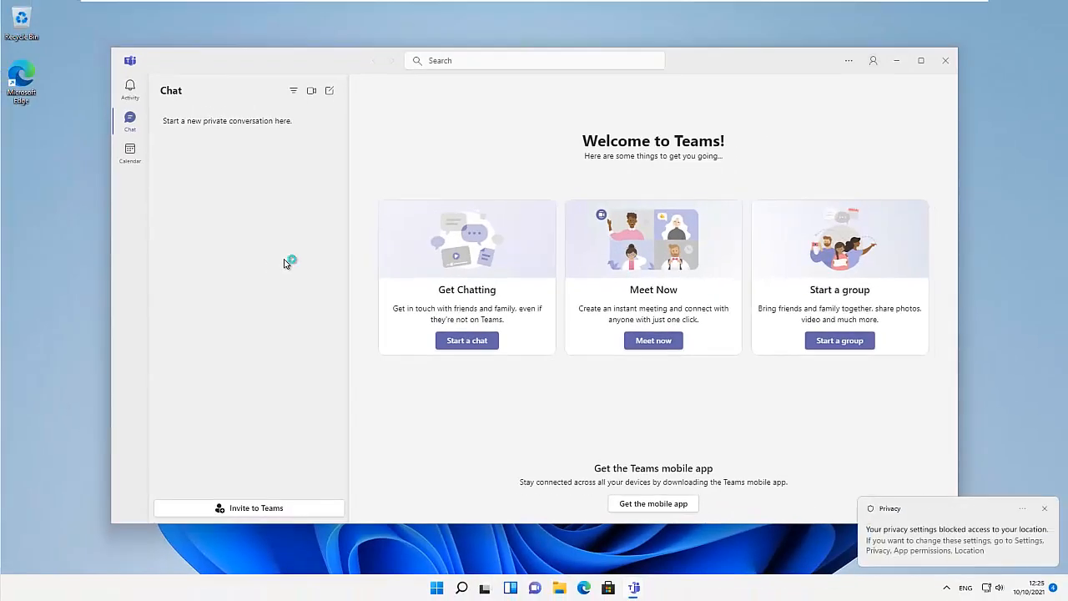
pyautogui.moveTo(1045, 507)
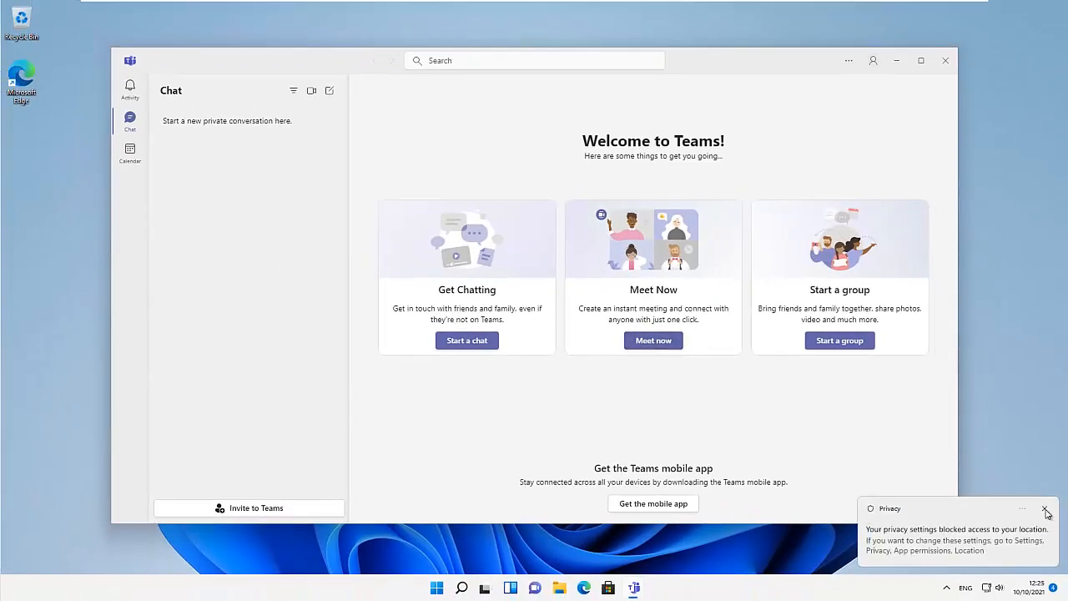
# Close the Windows Privacy toast about blocked location access.
pyautogui.click(1044, 508)
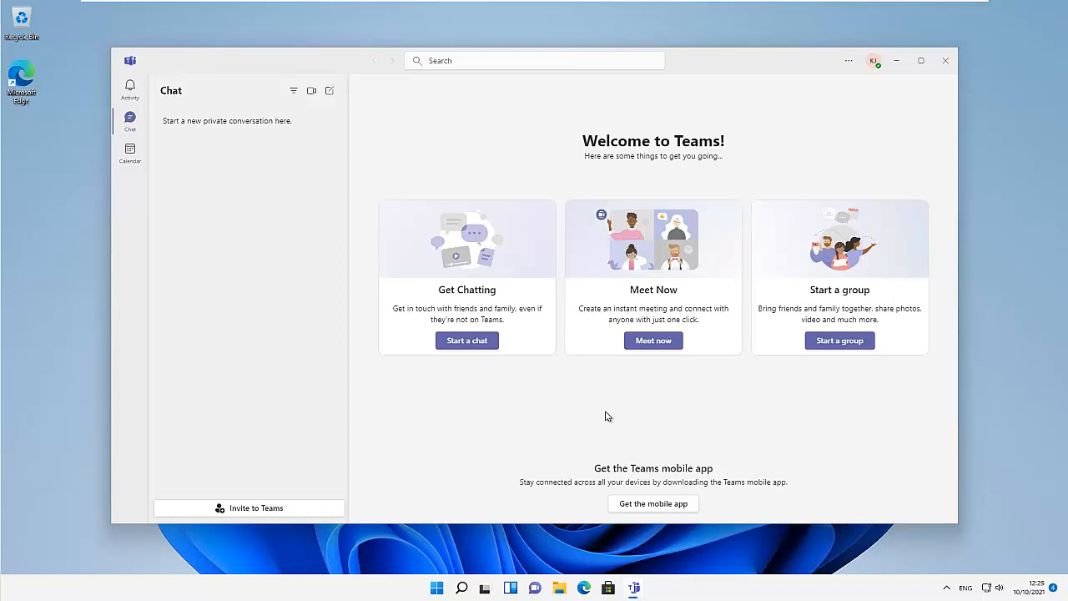
pyautogui.moveTo(592, 382)
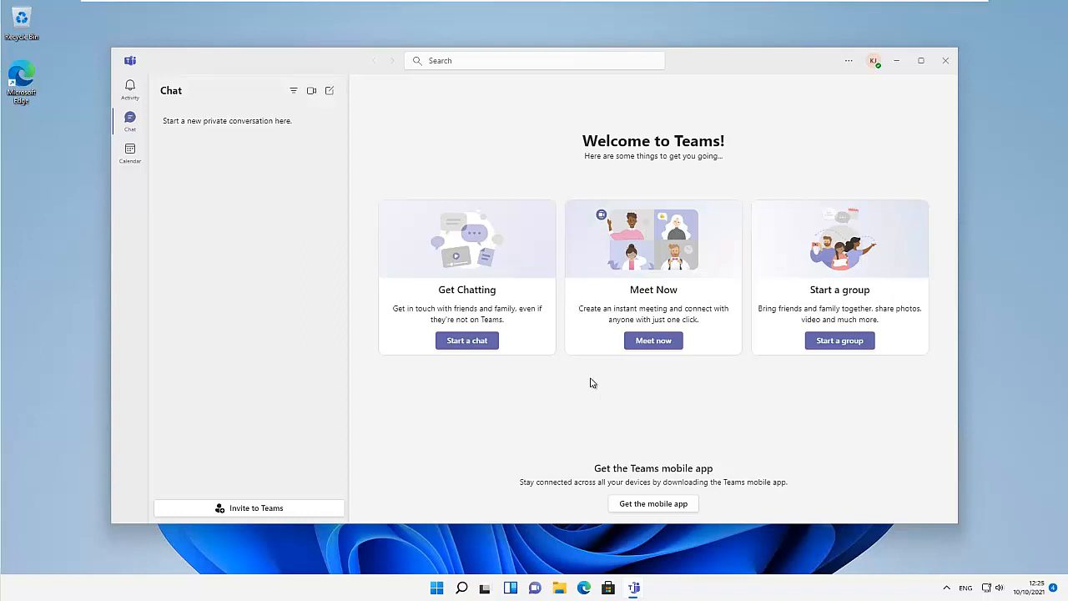
pyautogui.click(534, 60)
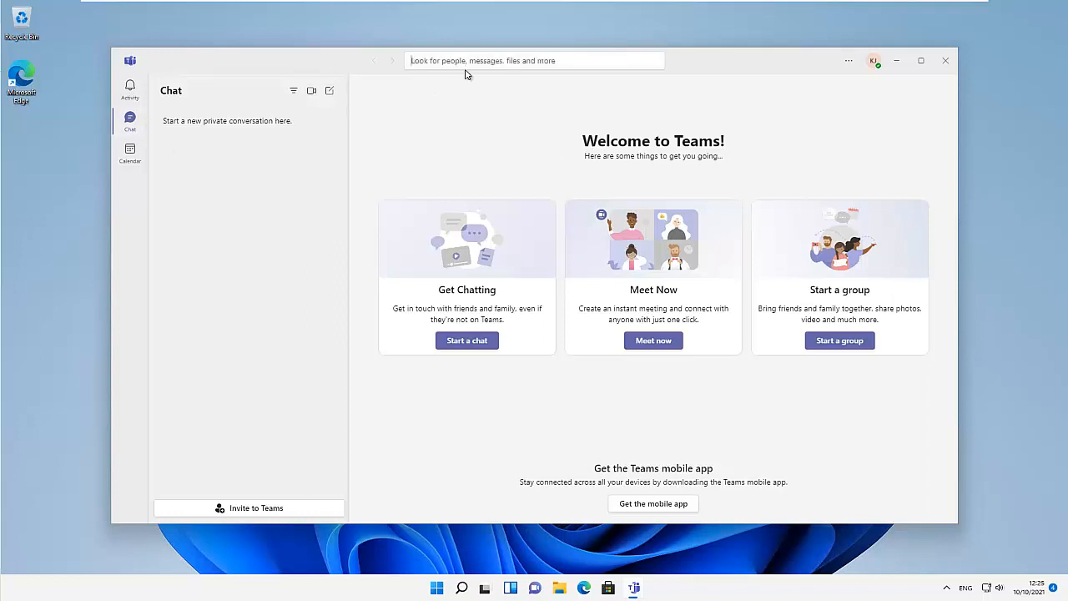
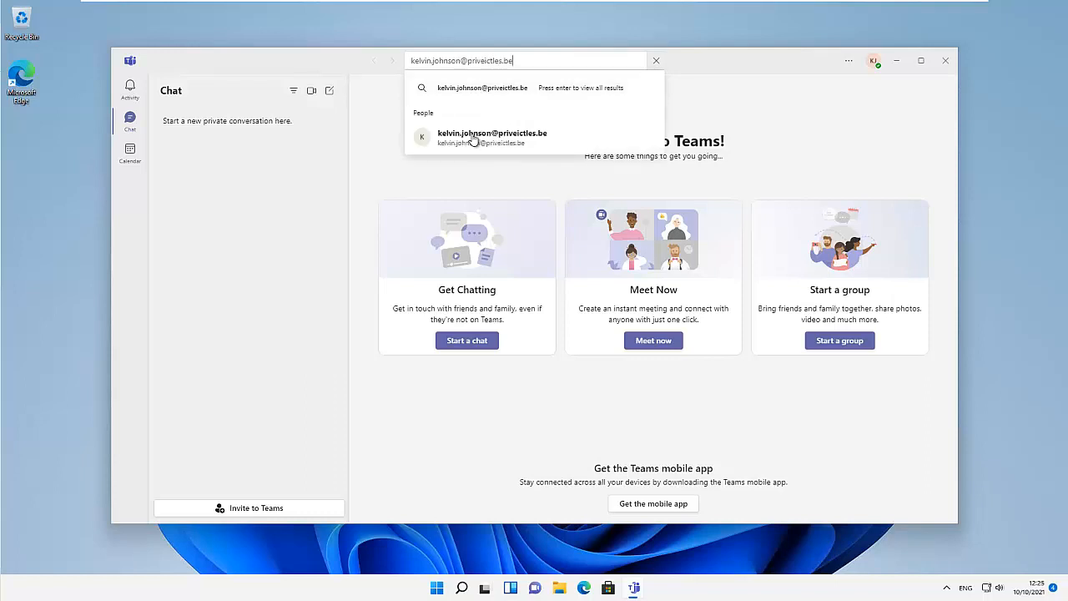
pyautogui.click(655, 60)
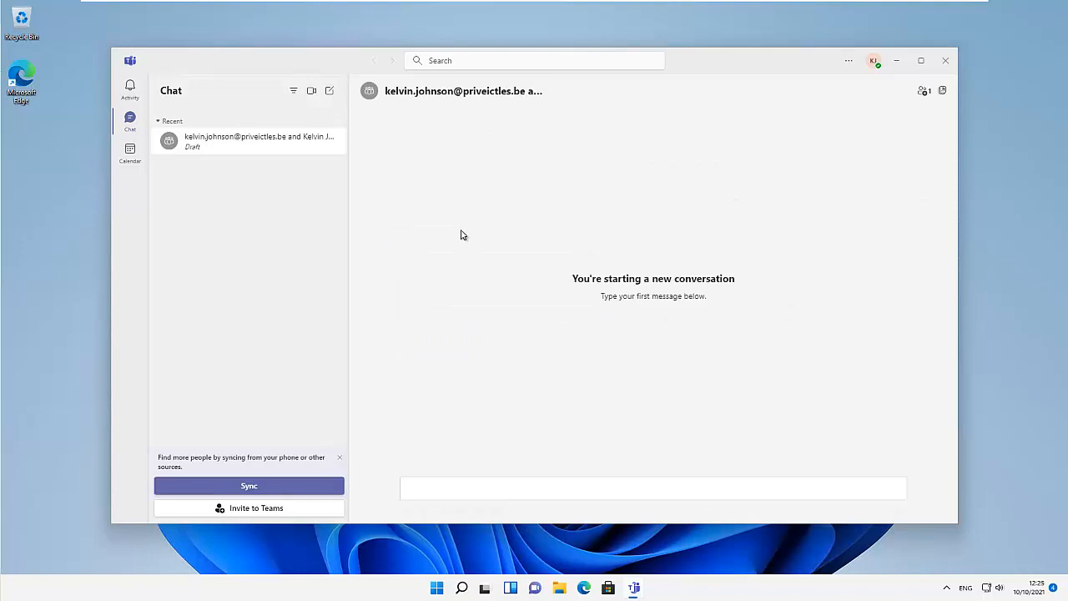
# Type and send the message 'Hello' in the new conversation.
pyautogui.click(654, 488)
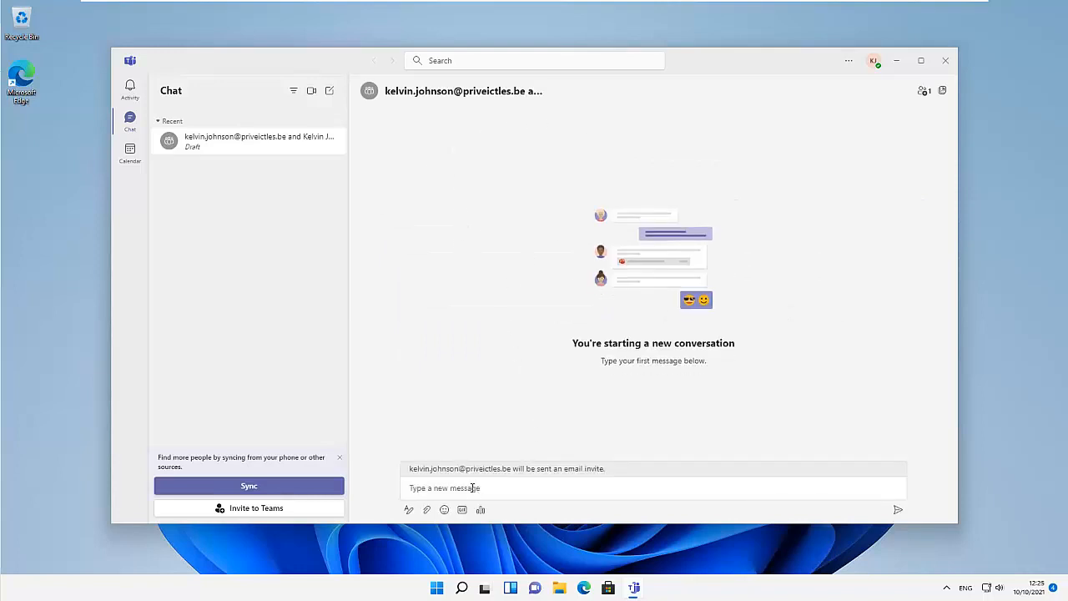
pyautogui.write('Hell')
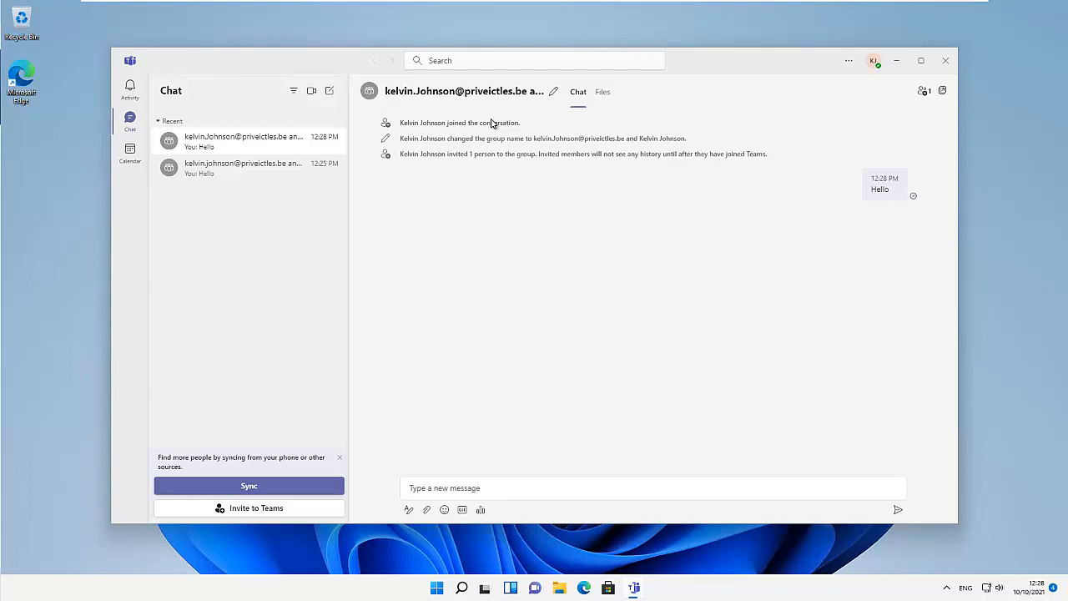
pyautogui.moveTo(723, 109)
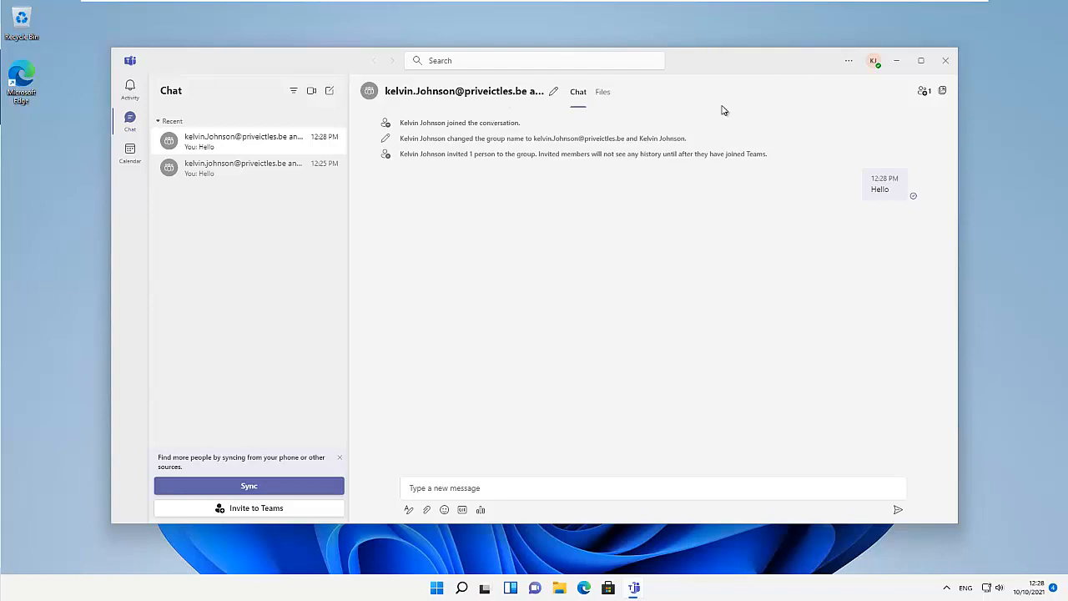
pyautogui.moveTo(713, 106)
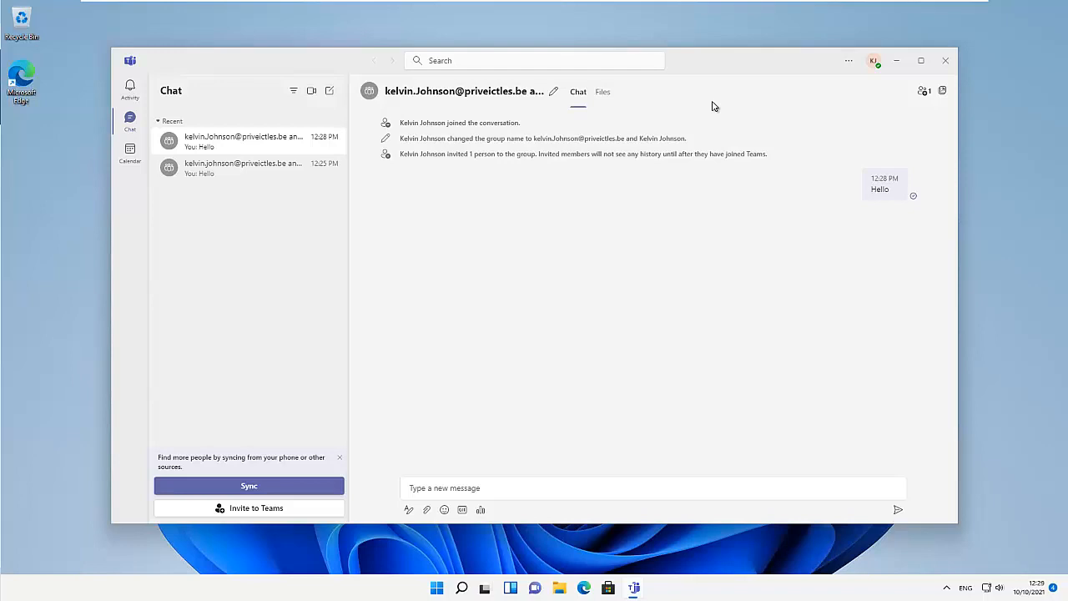
pyautogui.moveTo(575, 55)
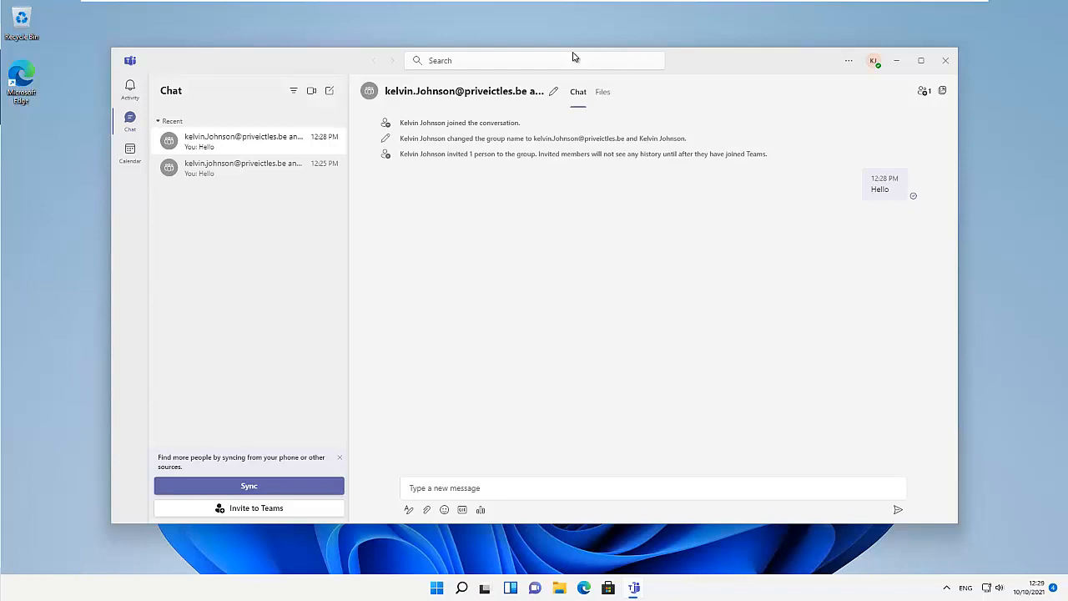